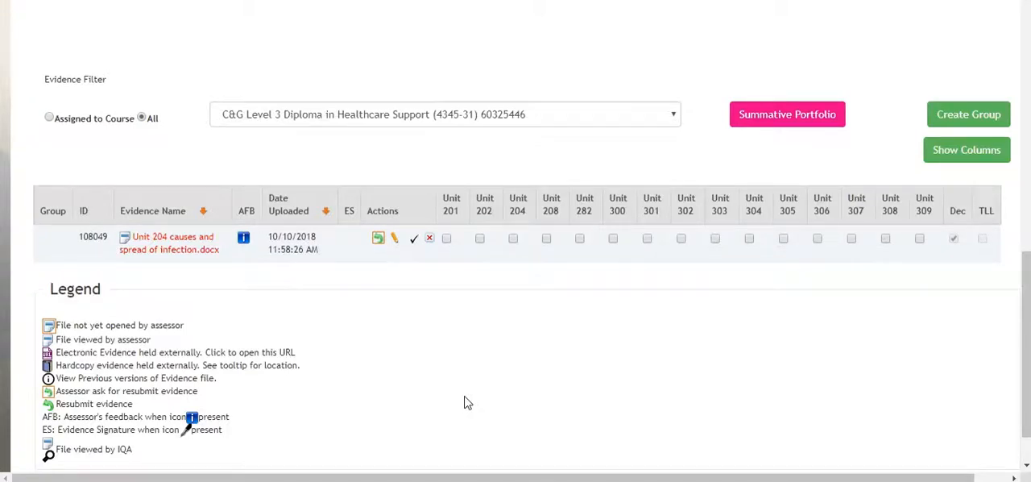
pyautogui.moveTo(457, 397)
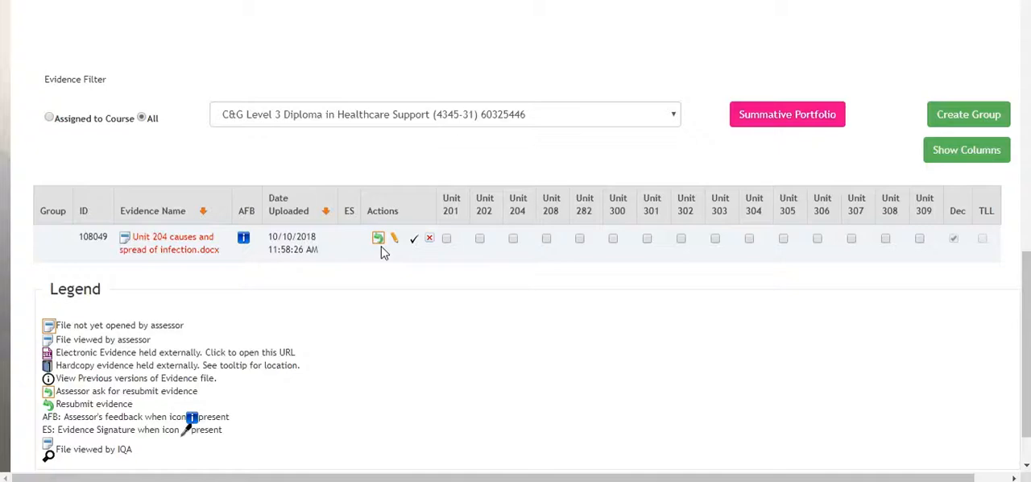
pyautogui.moveTo(379, 238)
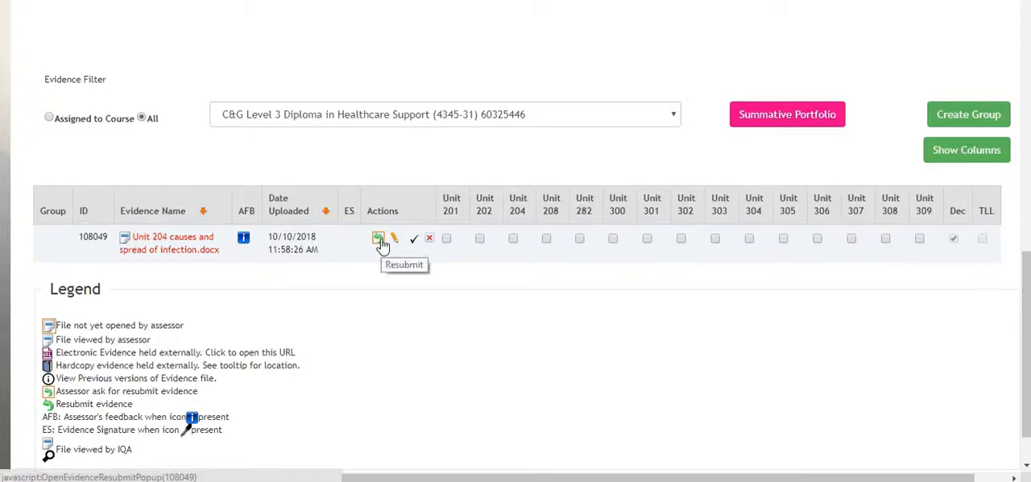
# Resubmit the evidence, choosing and uploading the amended Unit 204 causes and spread of infection document.
pyautogui.click(378, 237)
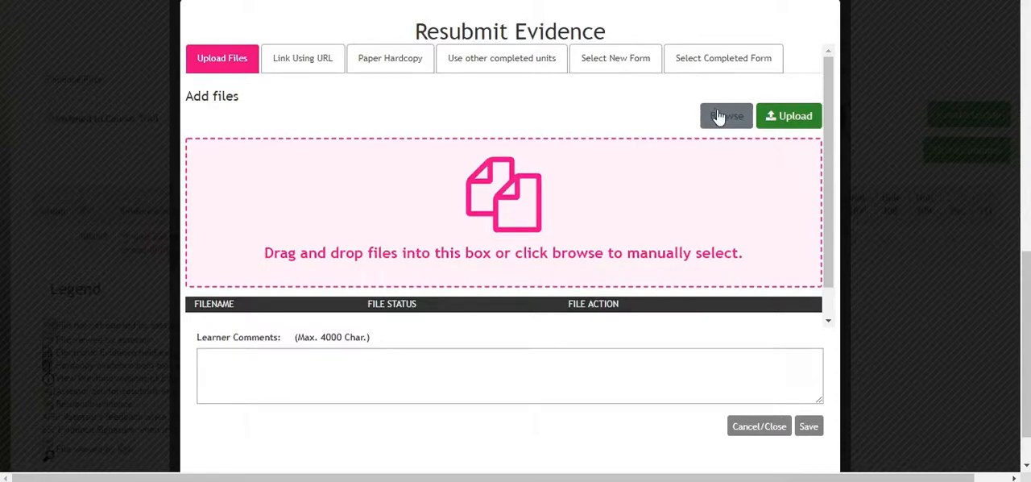
pyautogui.click(725, 115)
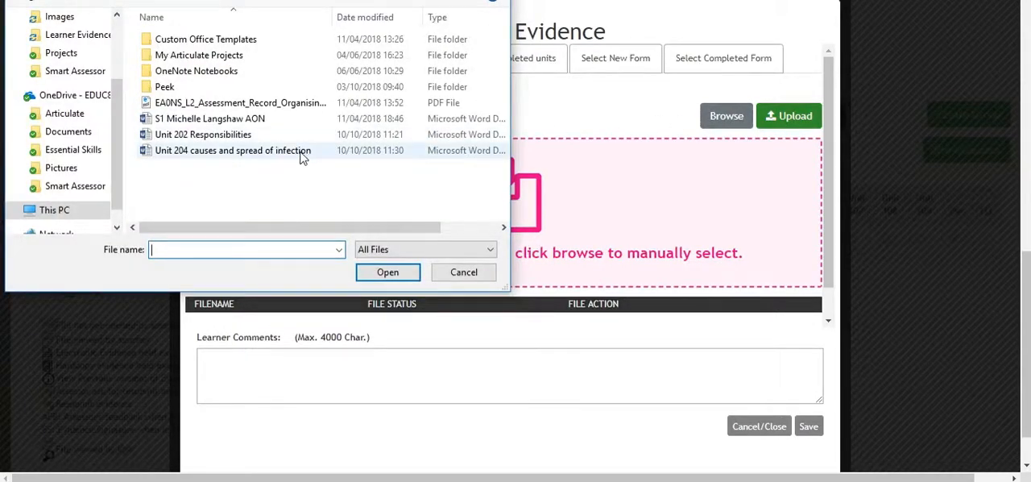
pyautogui.click(388, 272)
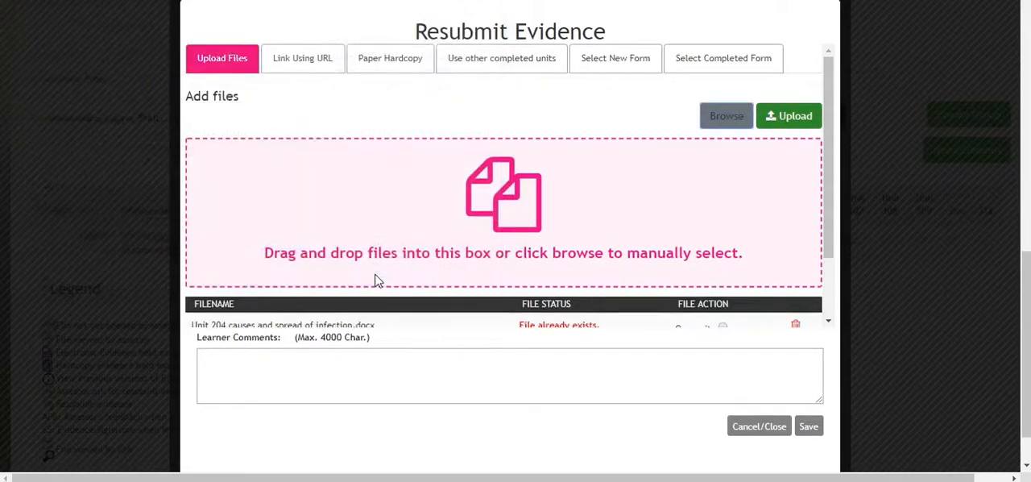
pyautogui.click(788, 116)
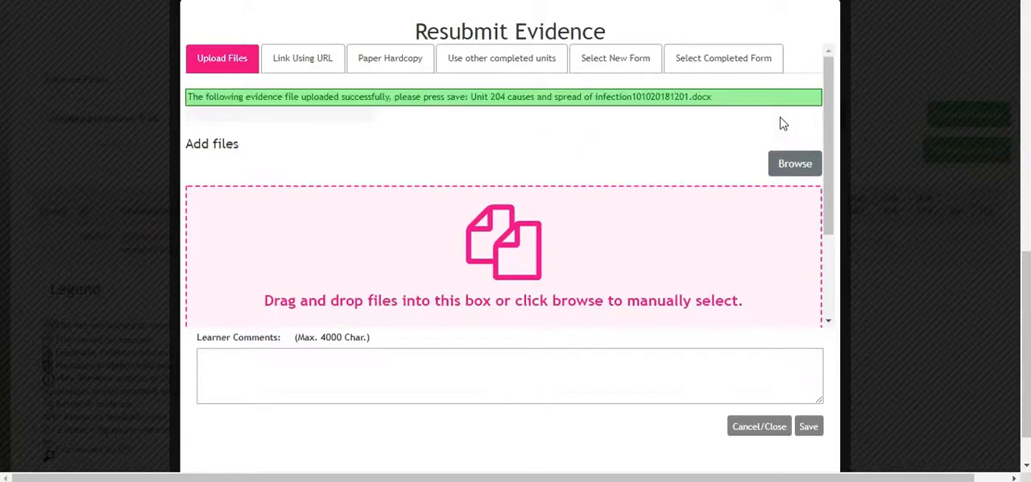
pyautogui.scroll(-3)
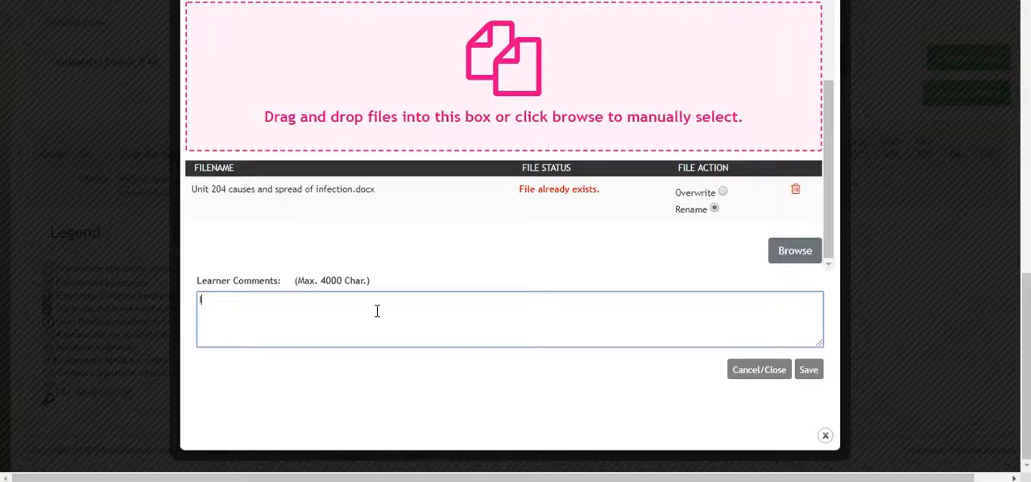
# Enter the learner comment "I have made the changes." and save the resubmission.
pyautogui.write('I have made')
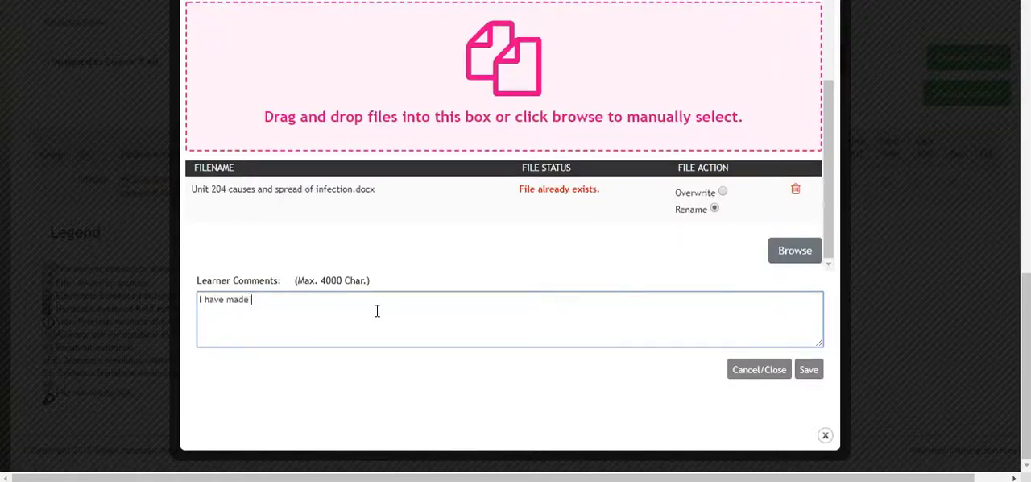
pyautogui.write('the change')
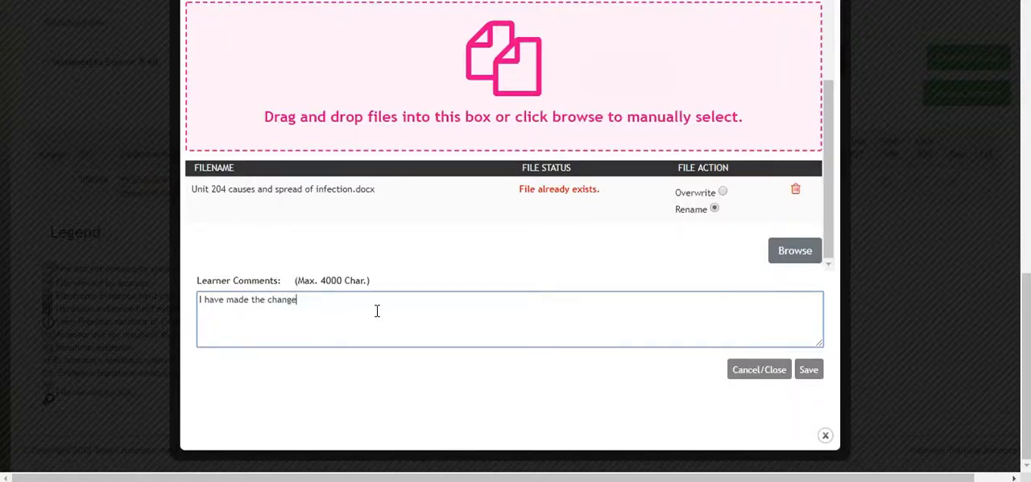
pyautogui.write('s.')
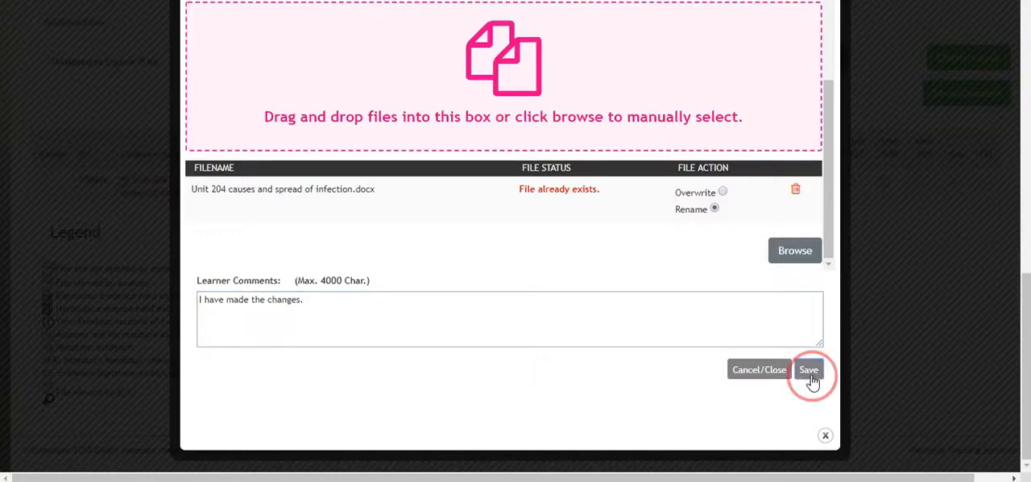
pyautogui.click(809, 369)
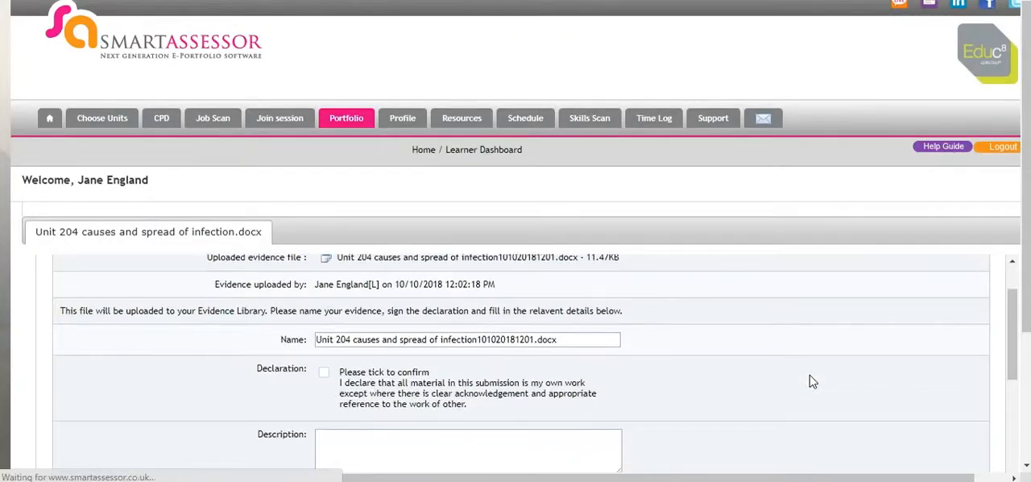
# Confirm the own-work declaration and save the signed Unit 204 evidence details.
pyautogui.scroll(-3)
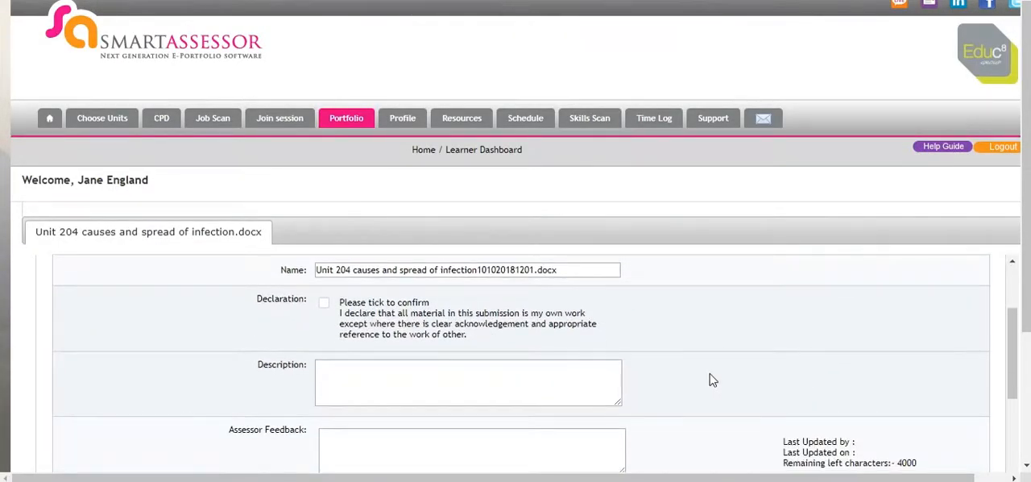
pyautogui.click(324, 302)
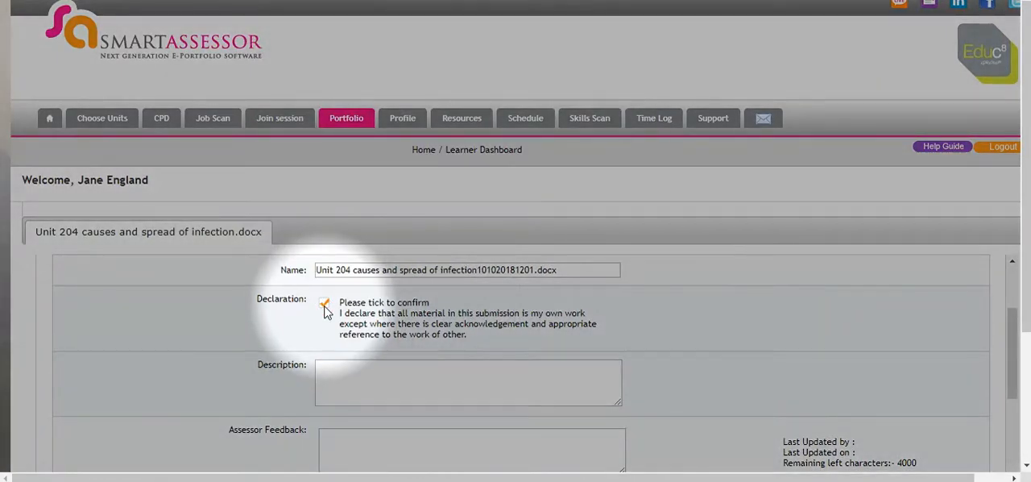
pyautogui.scroll(-3)
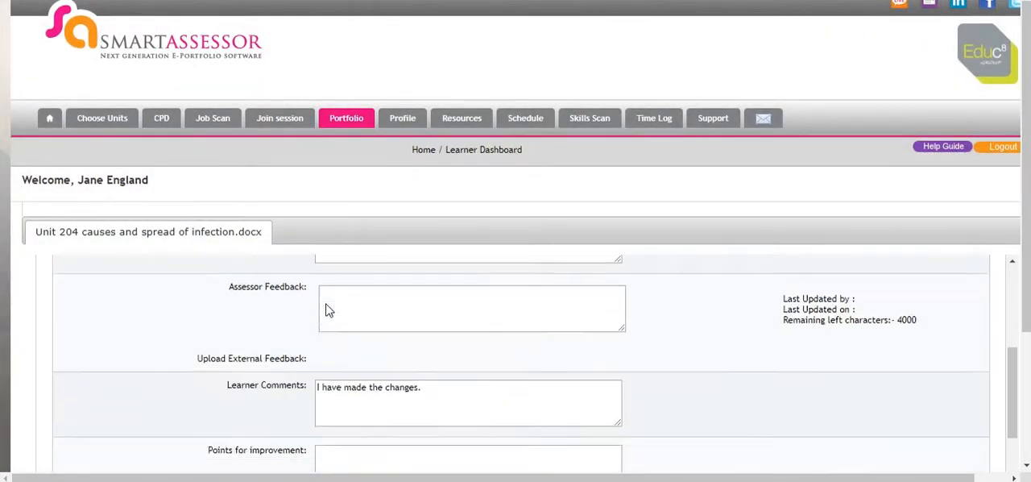
pyautogui.scroll(-3)
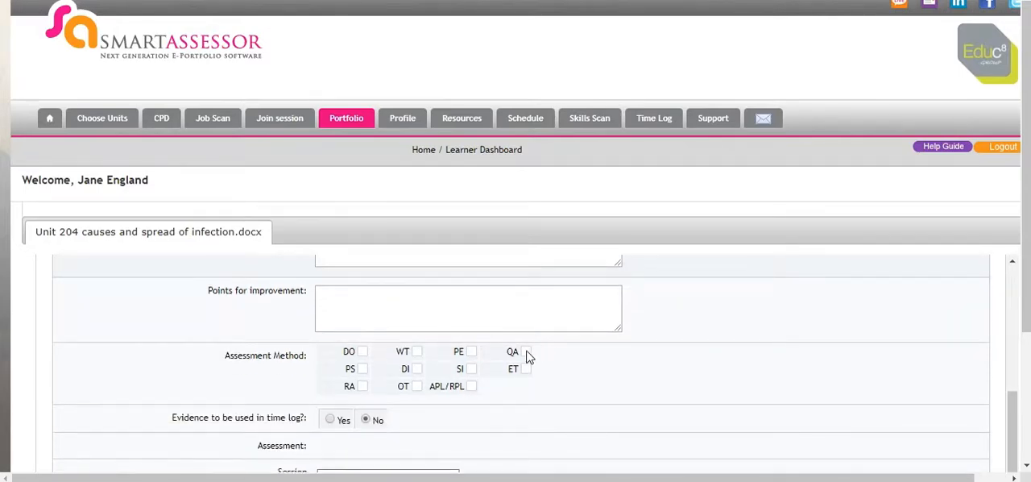
pyautogui.scroll(-3)
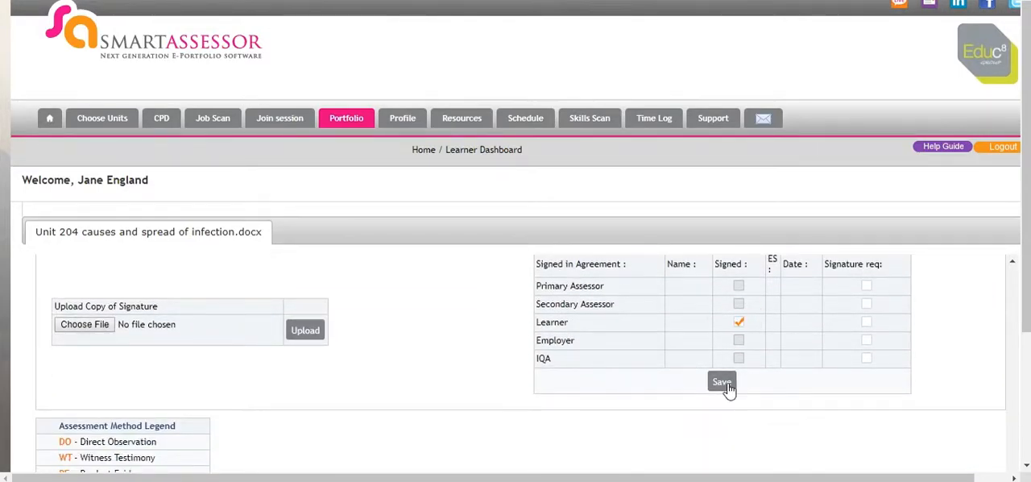
pyautogui.click(720, 381)
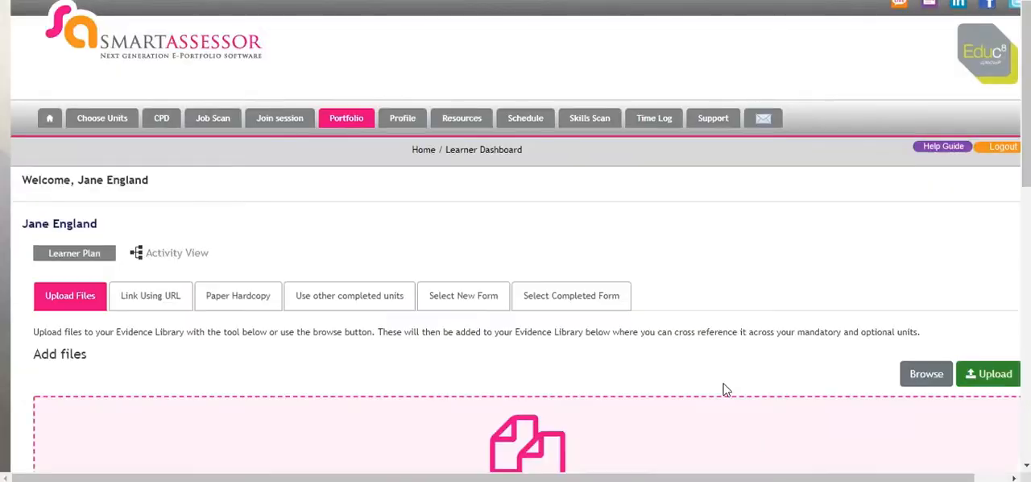
# View the Previous Version list for the Unit 204 evidence showing Original and Edit 1.
pyautogui.scroll(-3)
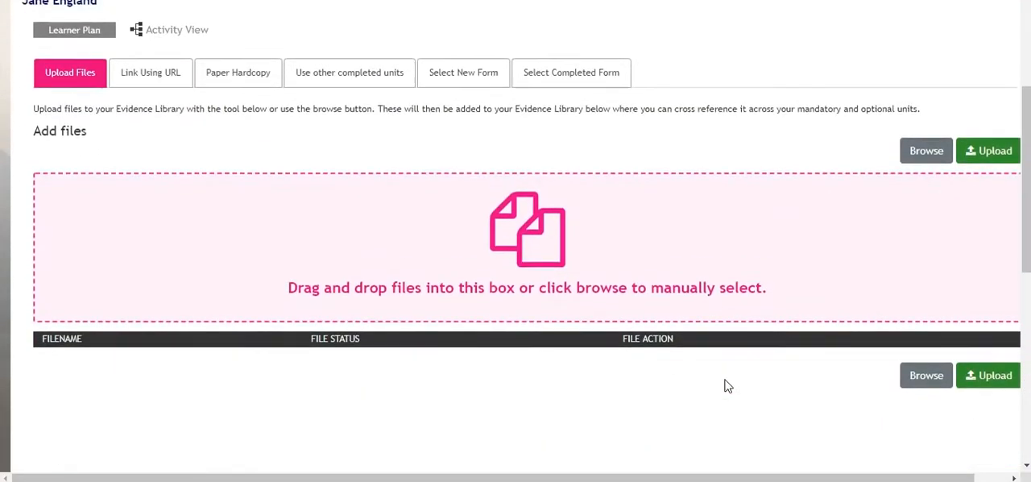
pyautogui.scroll(-3)
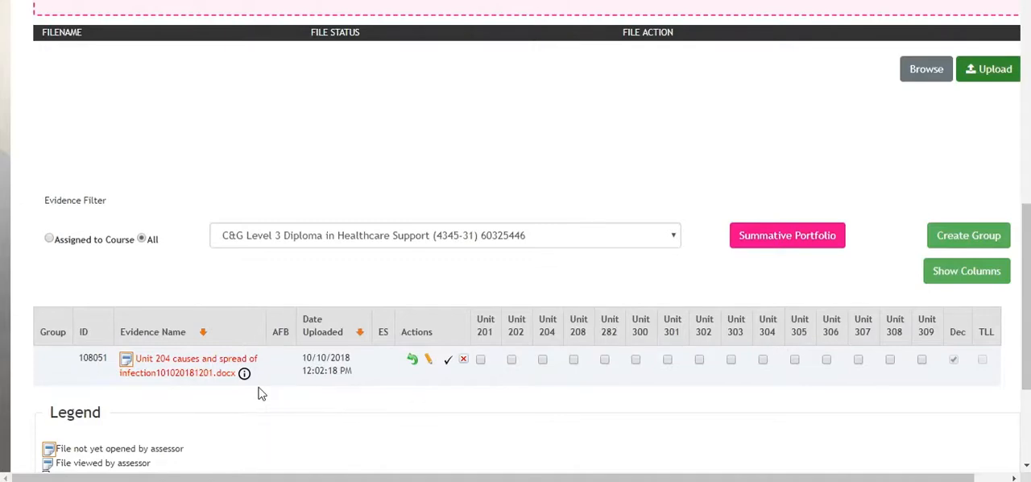
pyautogui.moveTo(244, 373)
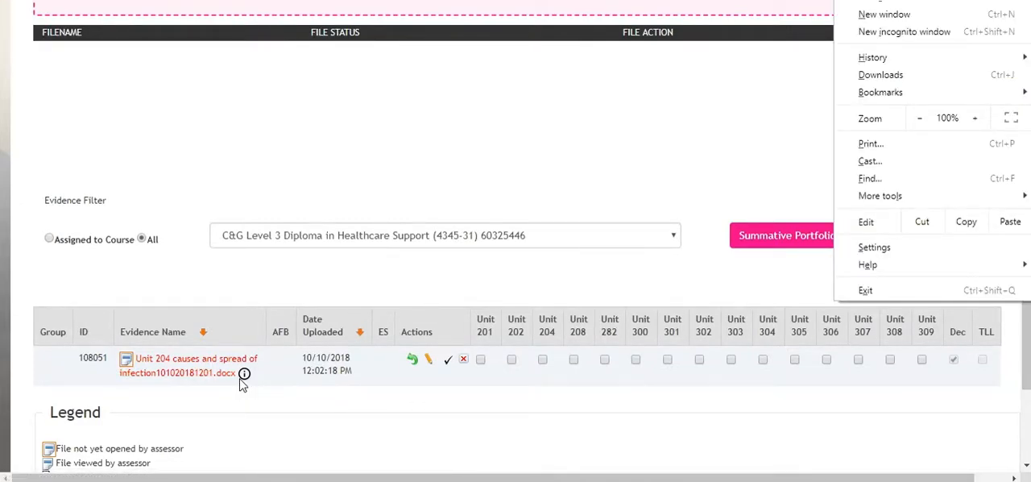
pyautogui.click(246, 383)
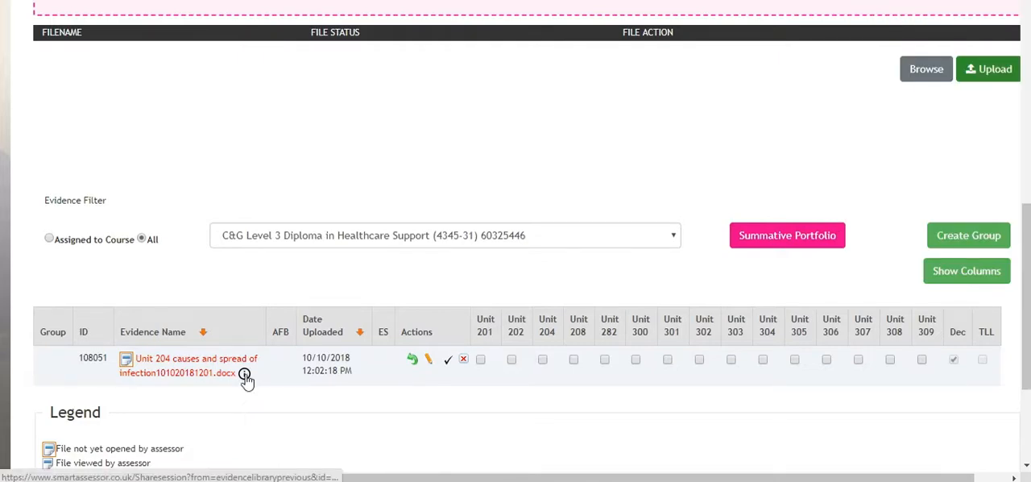
pyautogui.click(244, 377)
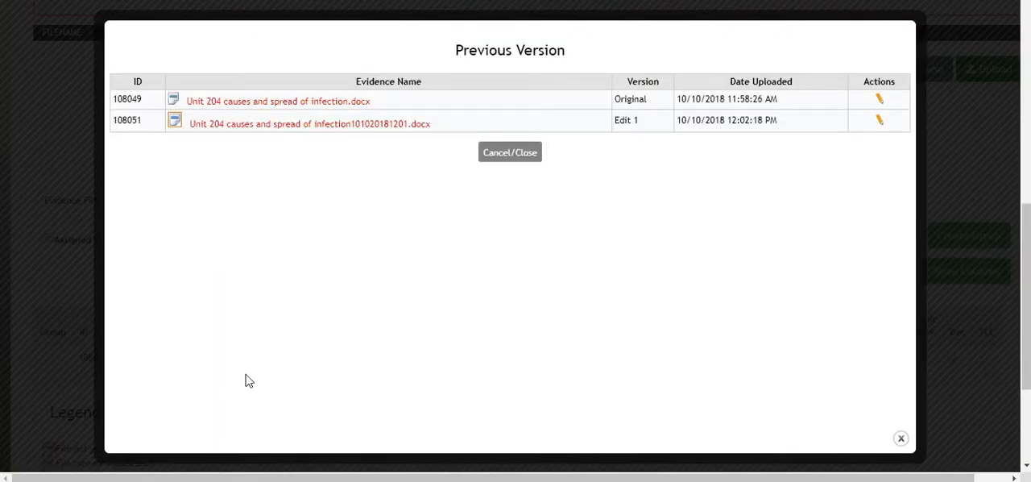